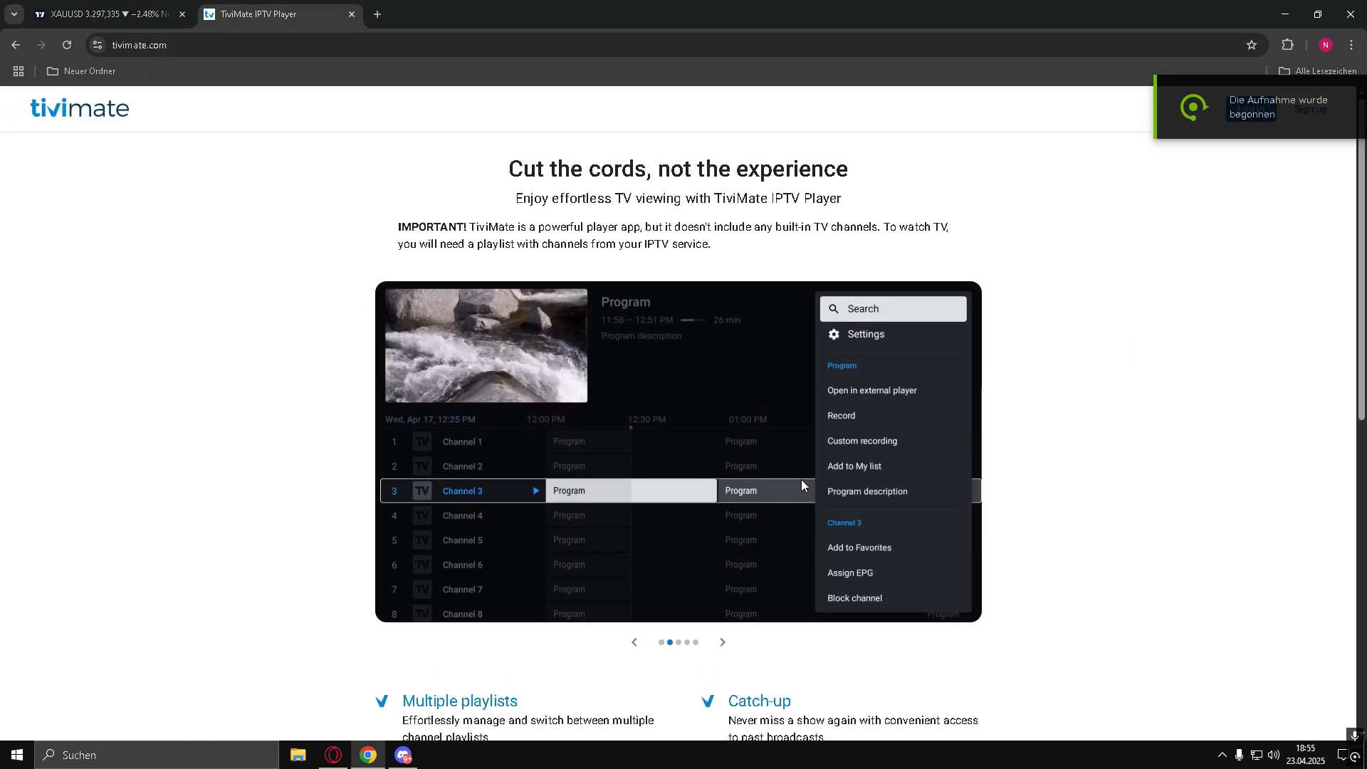
mouse_move(997, 462)
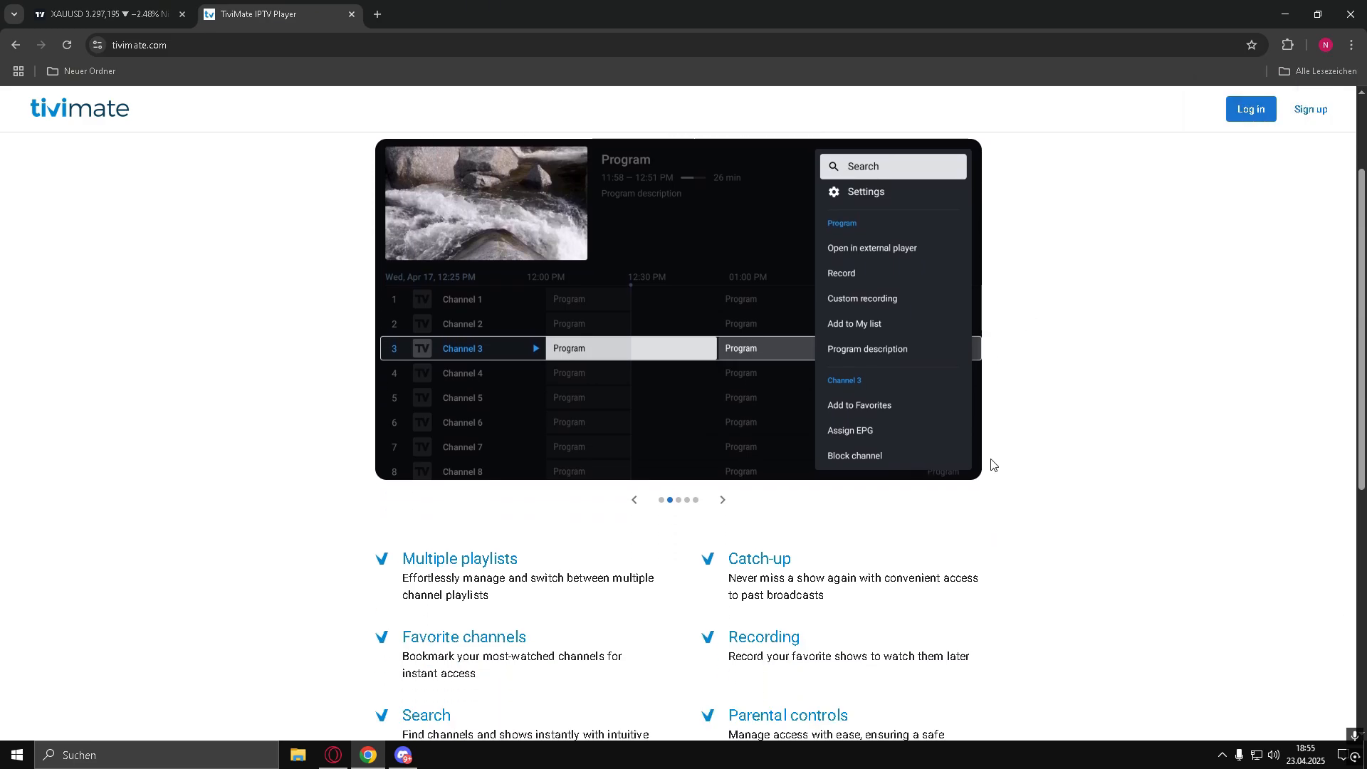
Step: Advance the screenshot carousel through every slide until the first playlist-sidebar screenshot shows again
scroll(down, 3)
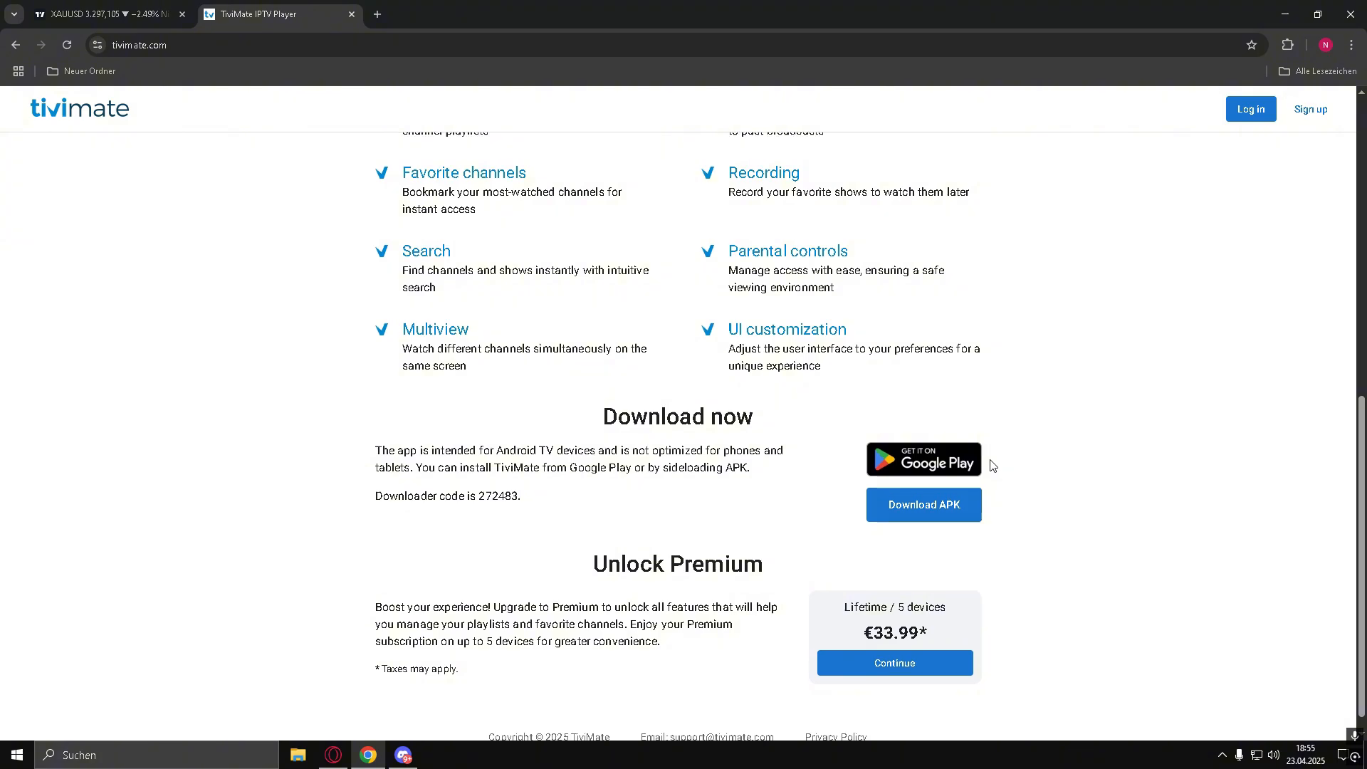
scroll(down, 3)
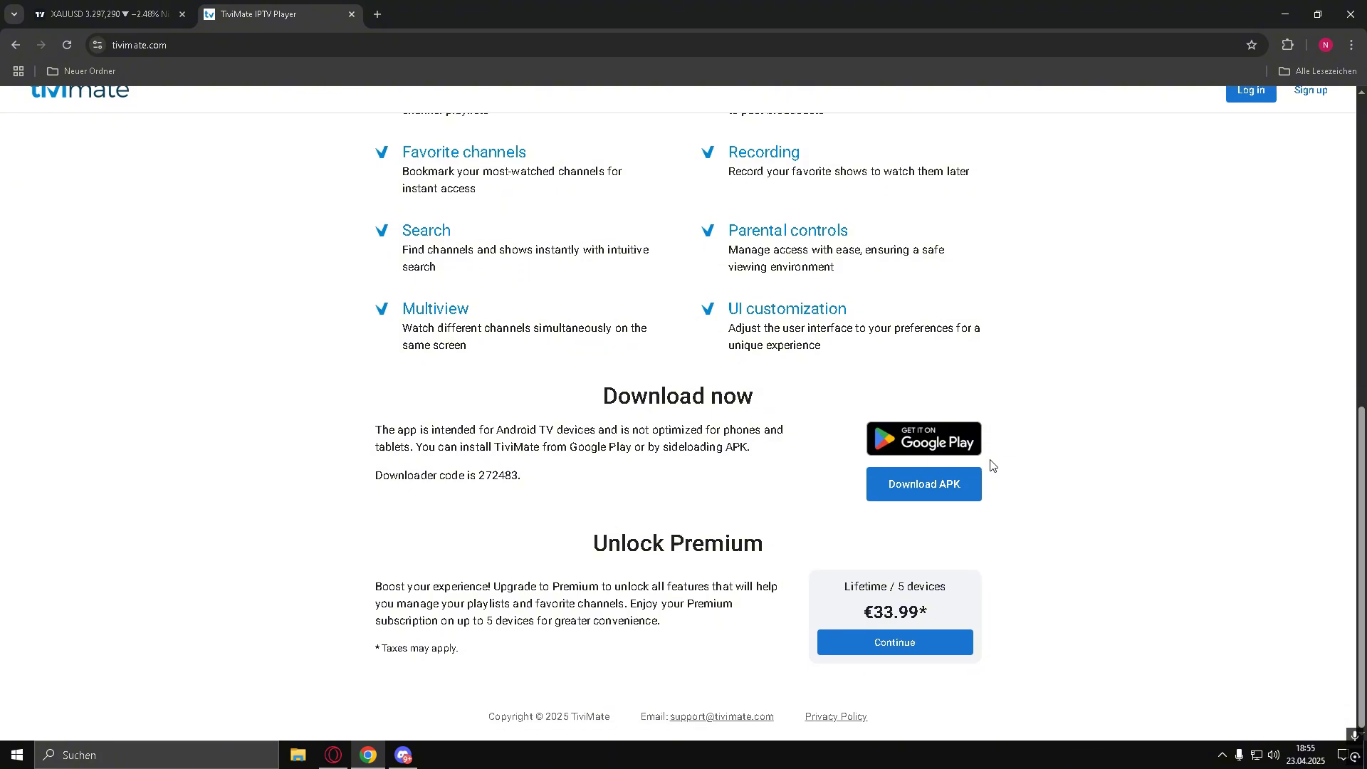
mouse_move(869, 514)
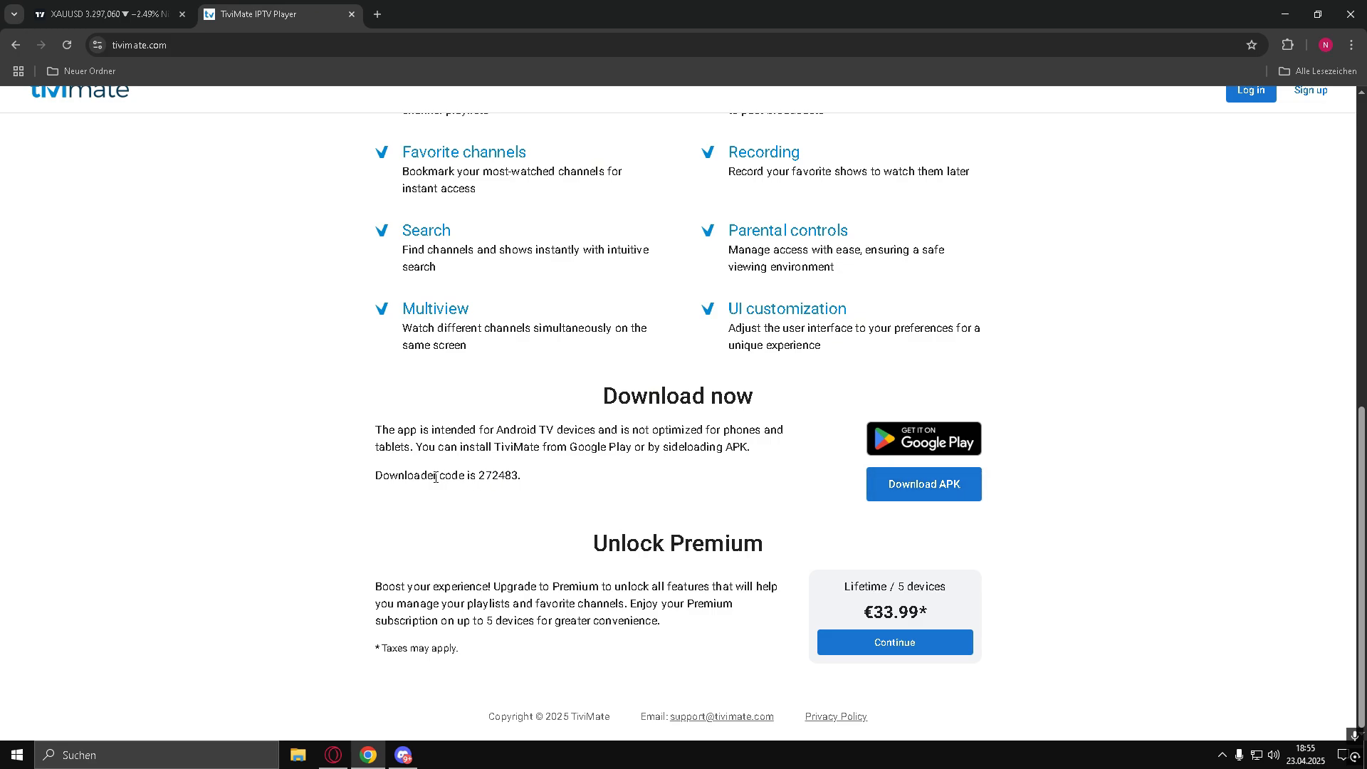
mouse_move(950, 498)
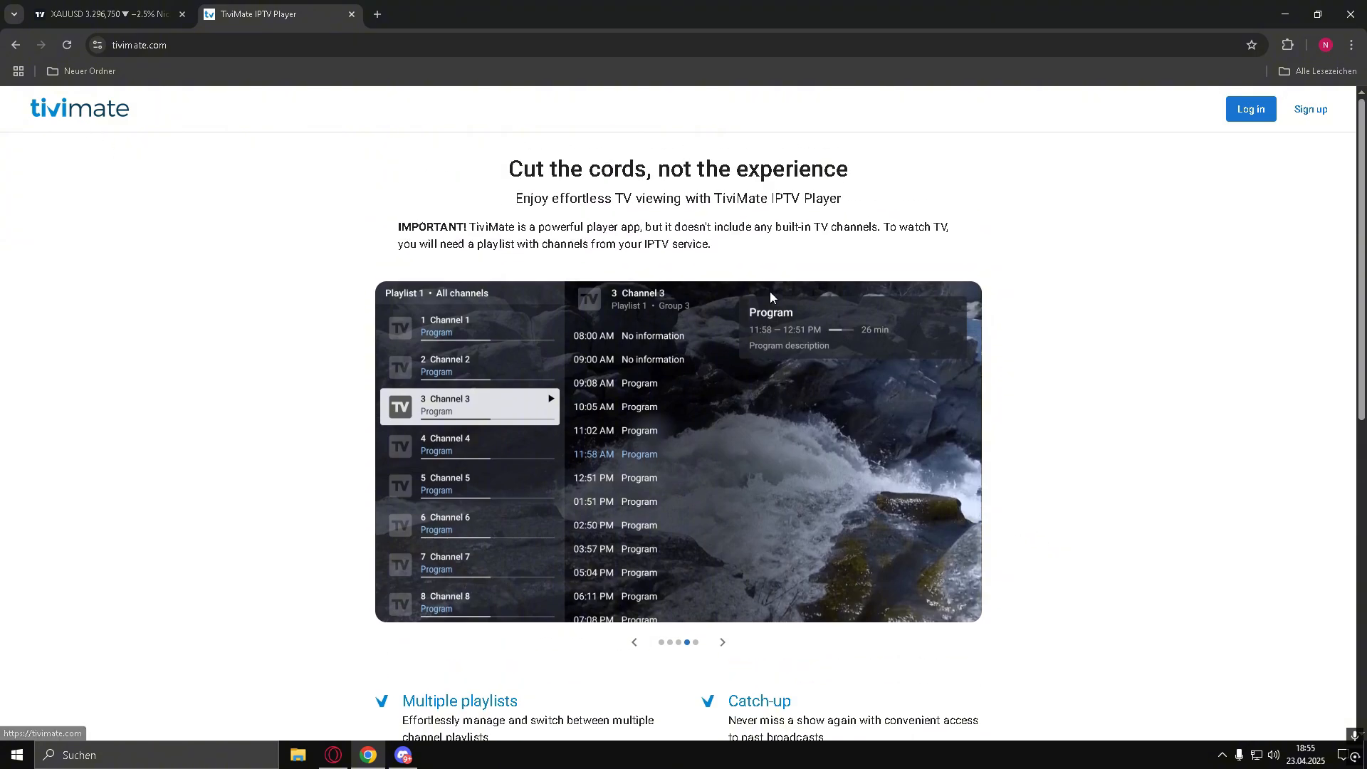
mouse_move(831, 295)
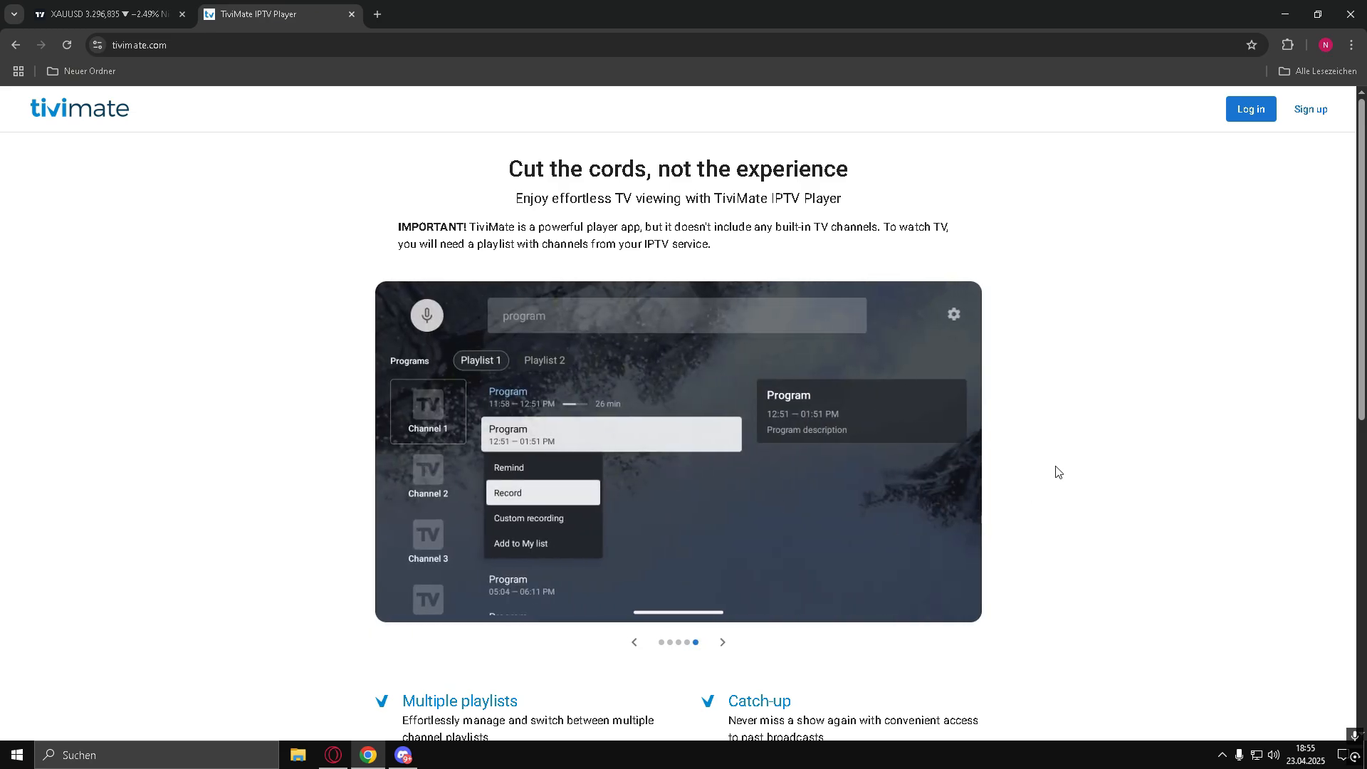
click(722, 642)
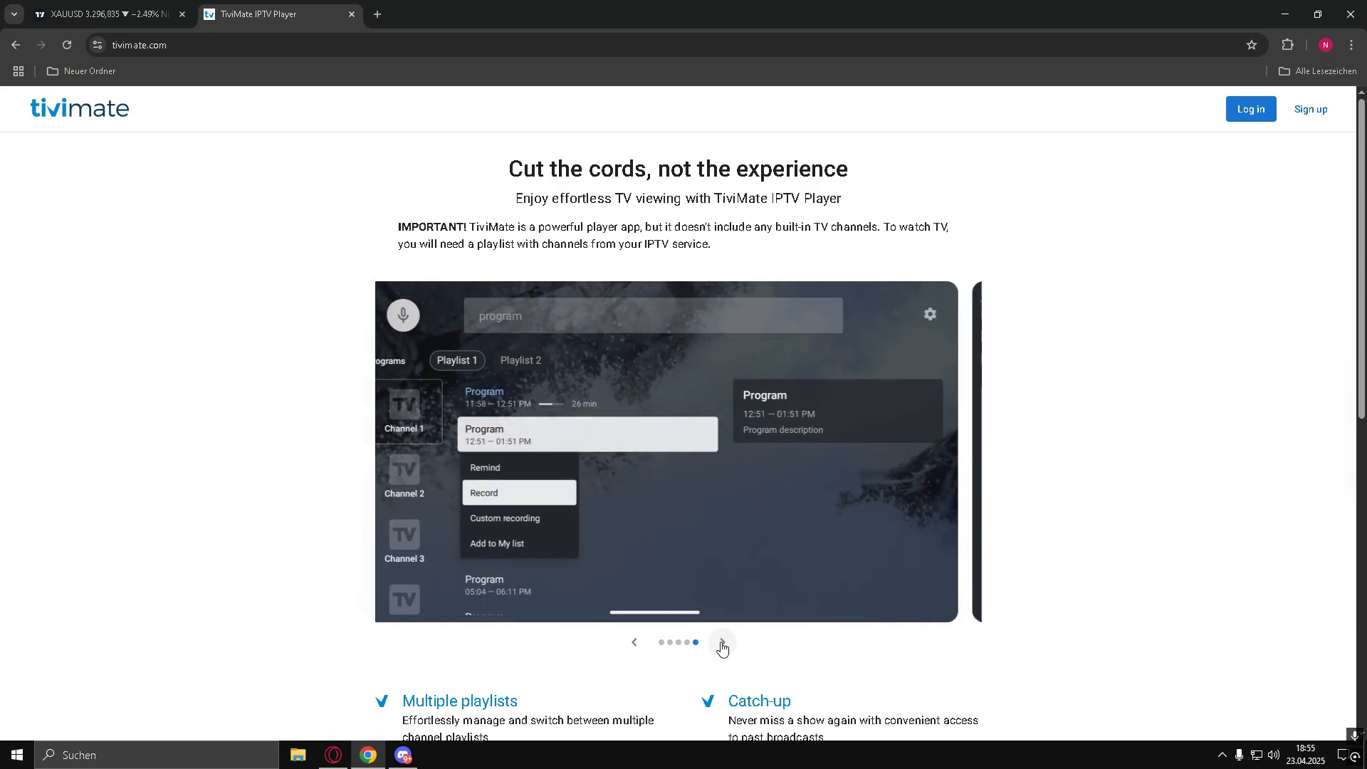
click(722, 646)
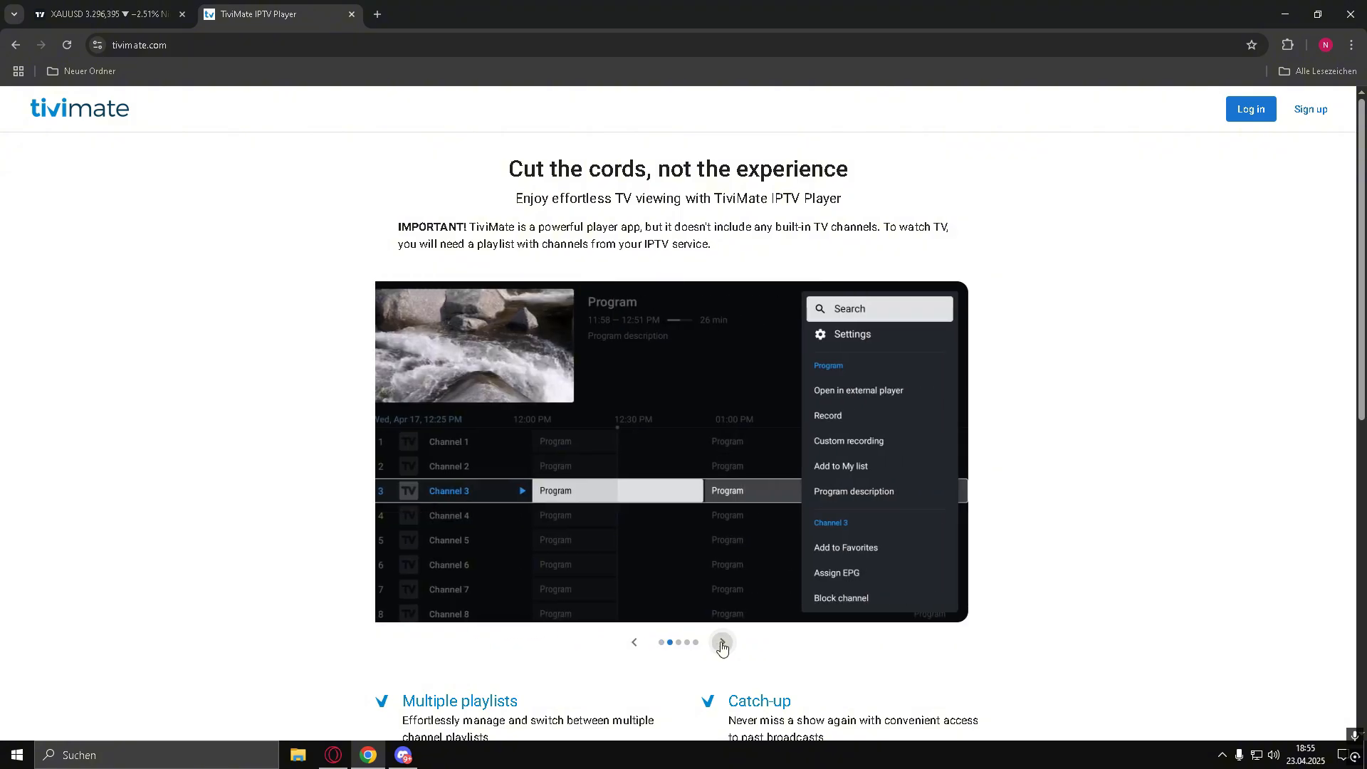
click(722, 643)
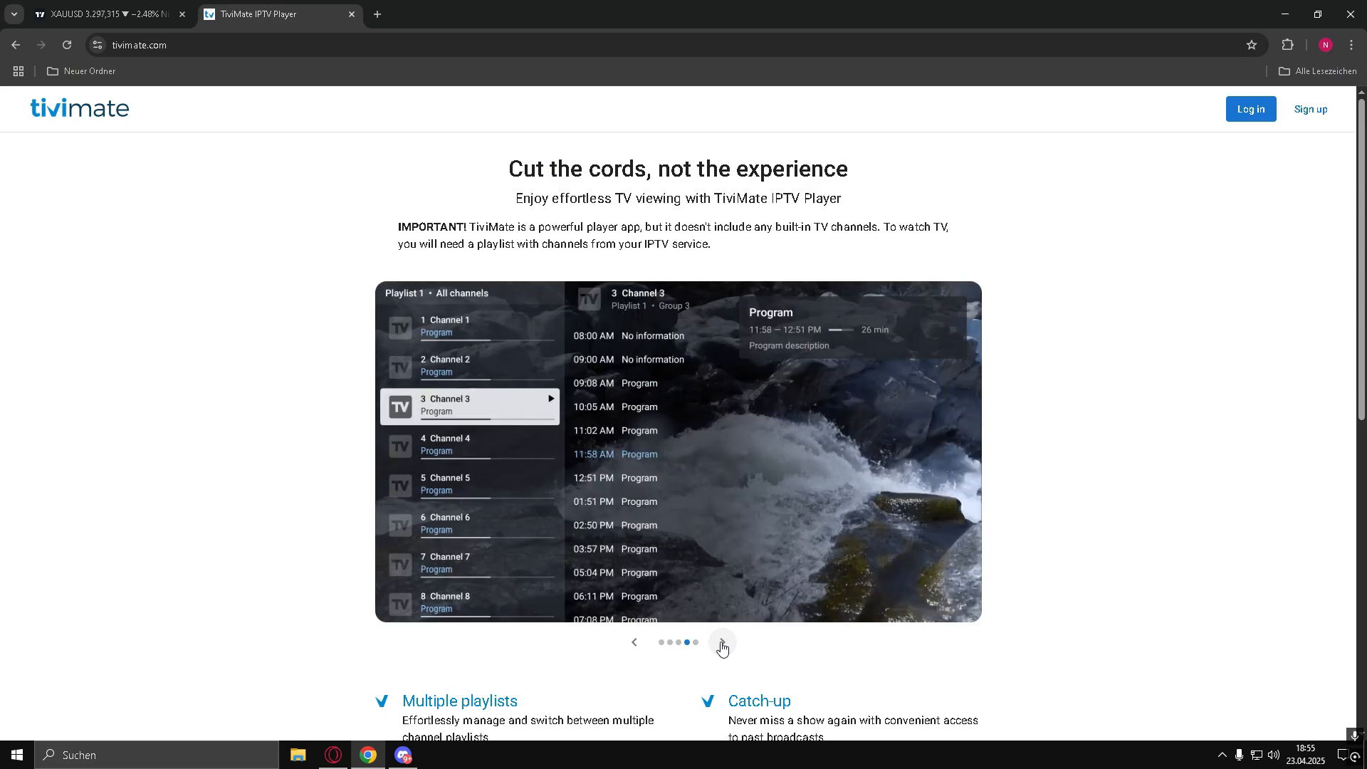
click(722, 644)
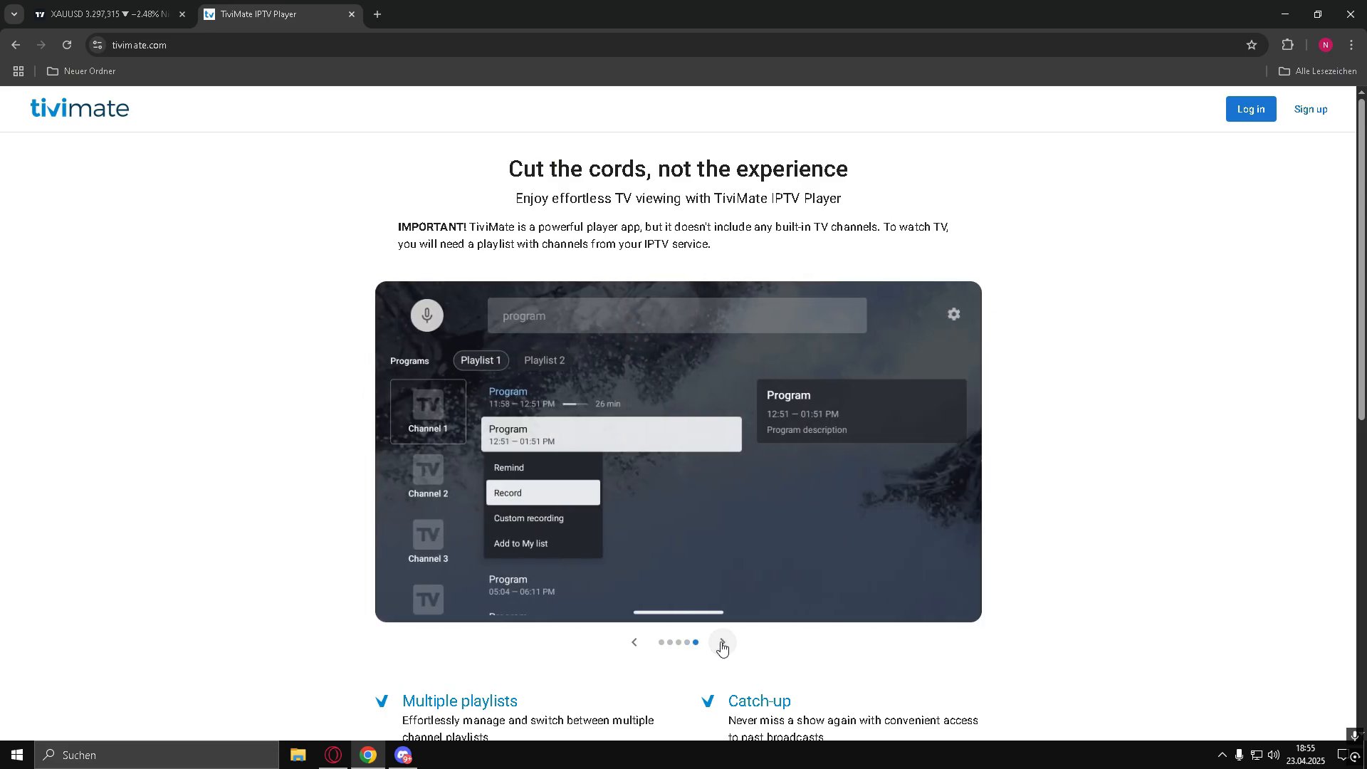
click(722, 642)
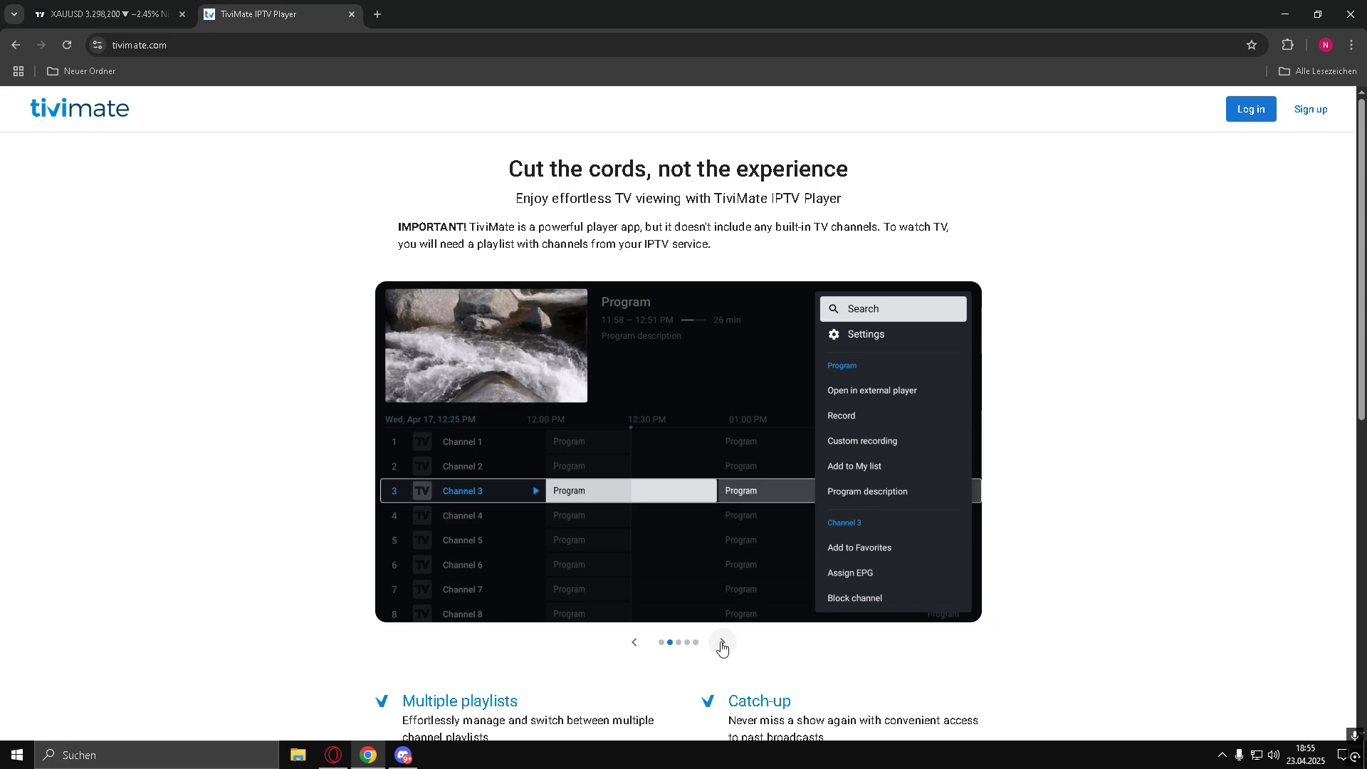
click(722, 643)
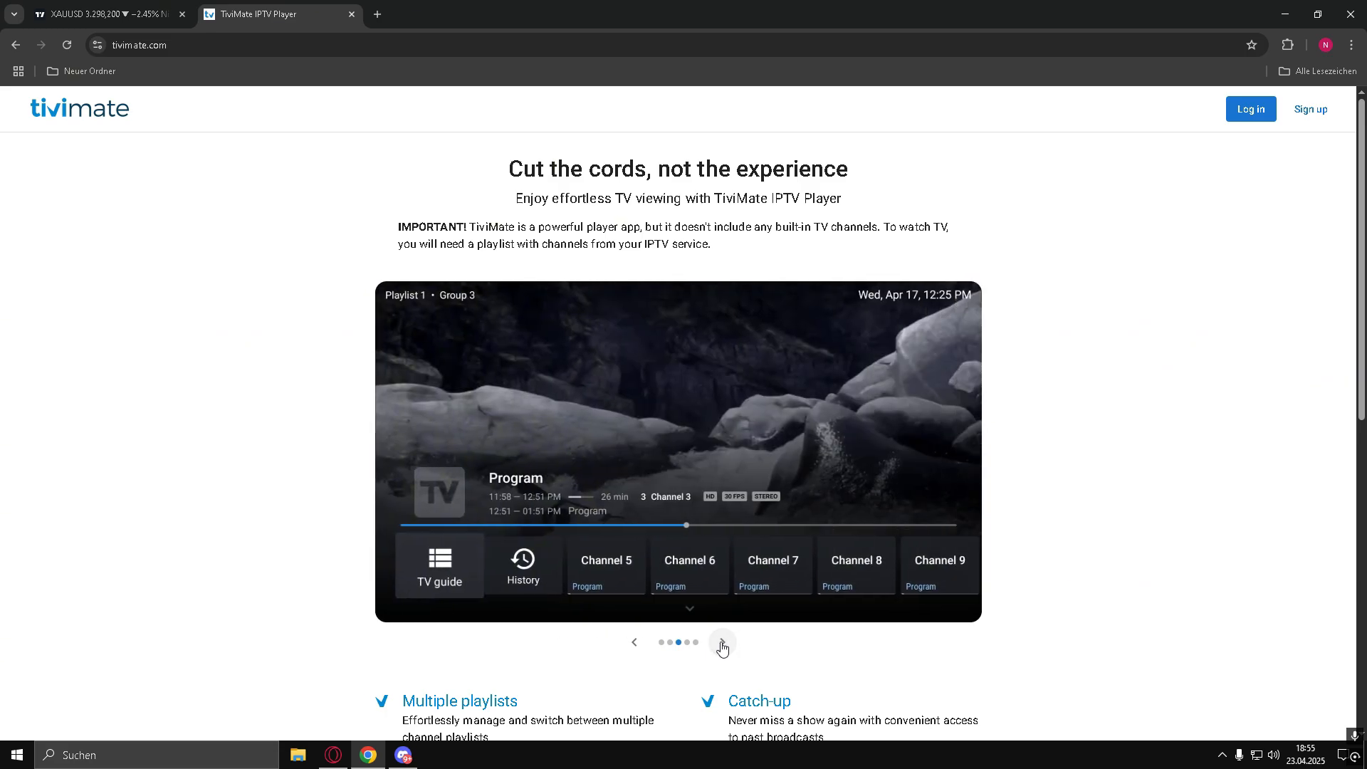
click(722, 643)
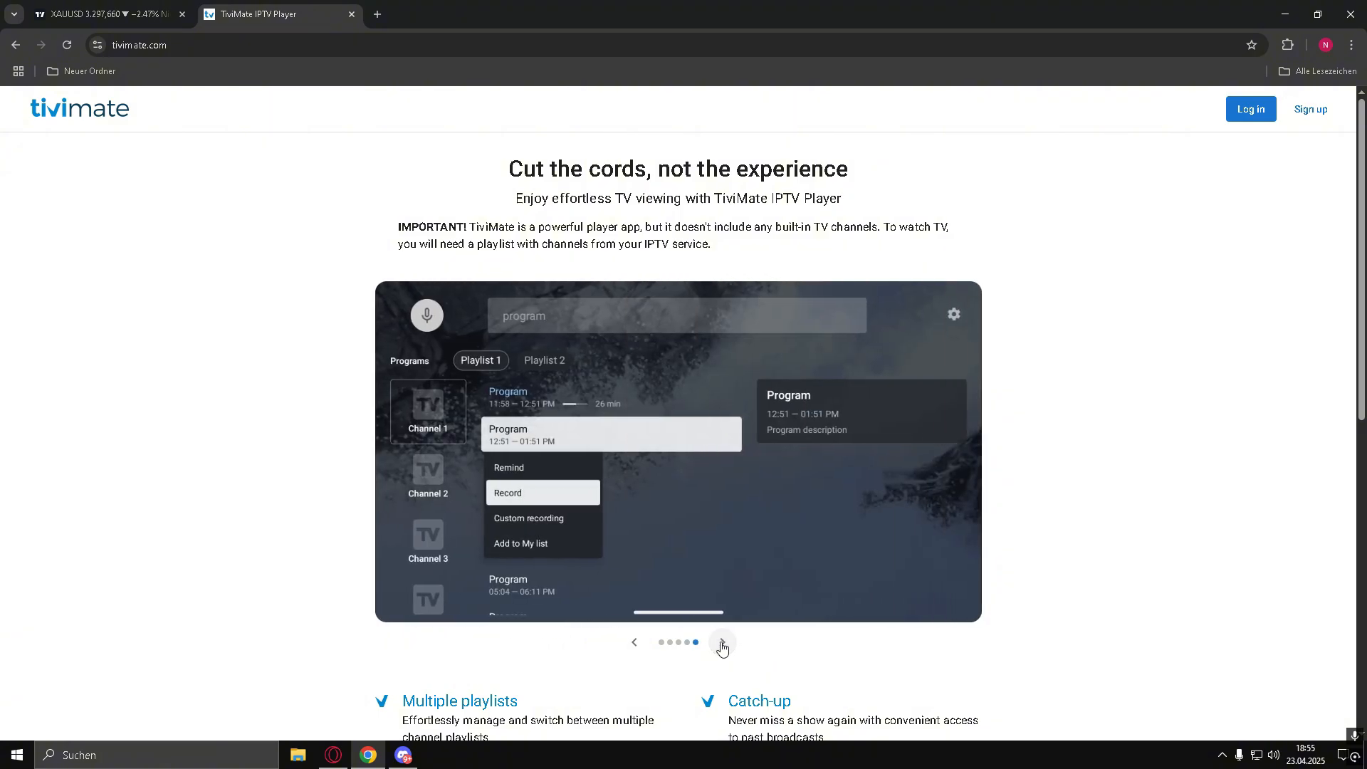
click(722, 643)
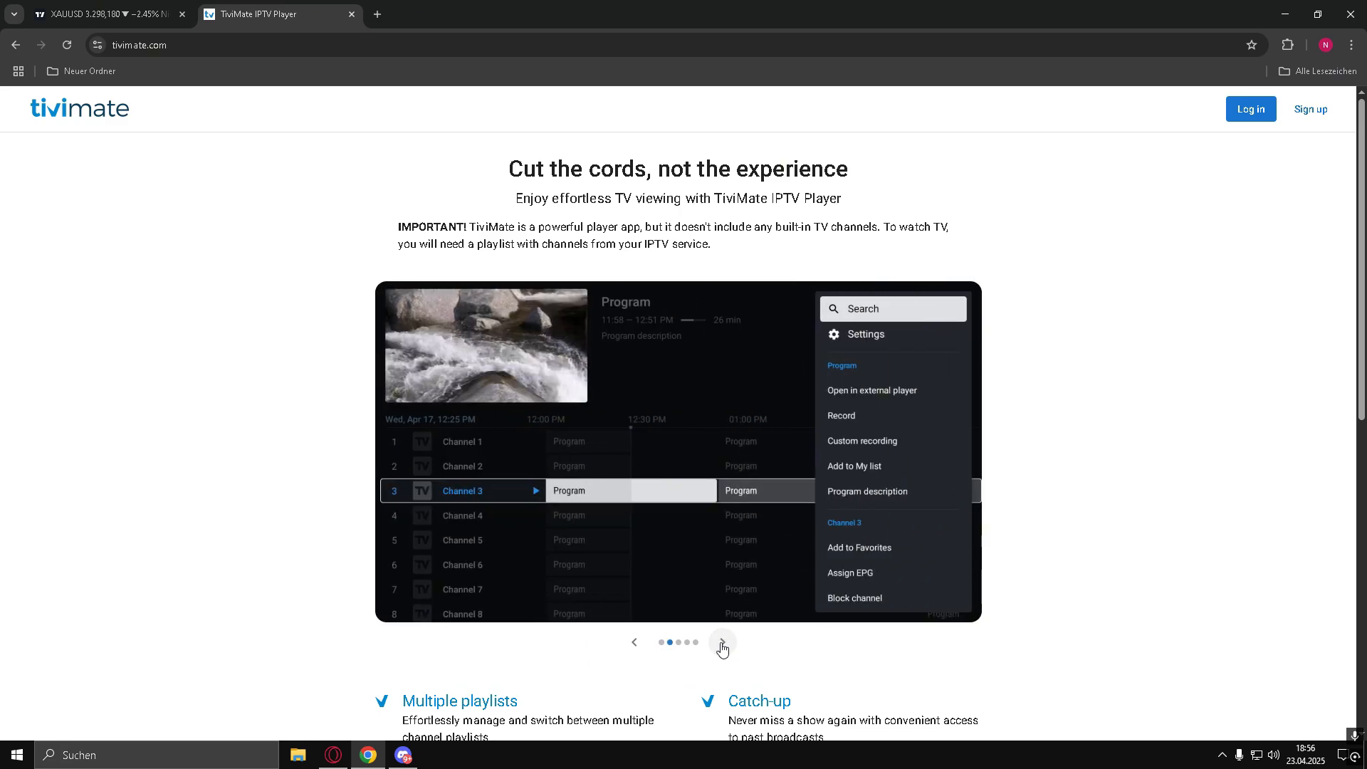
click(723, 642)
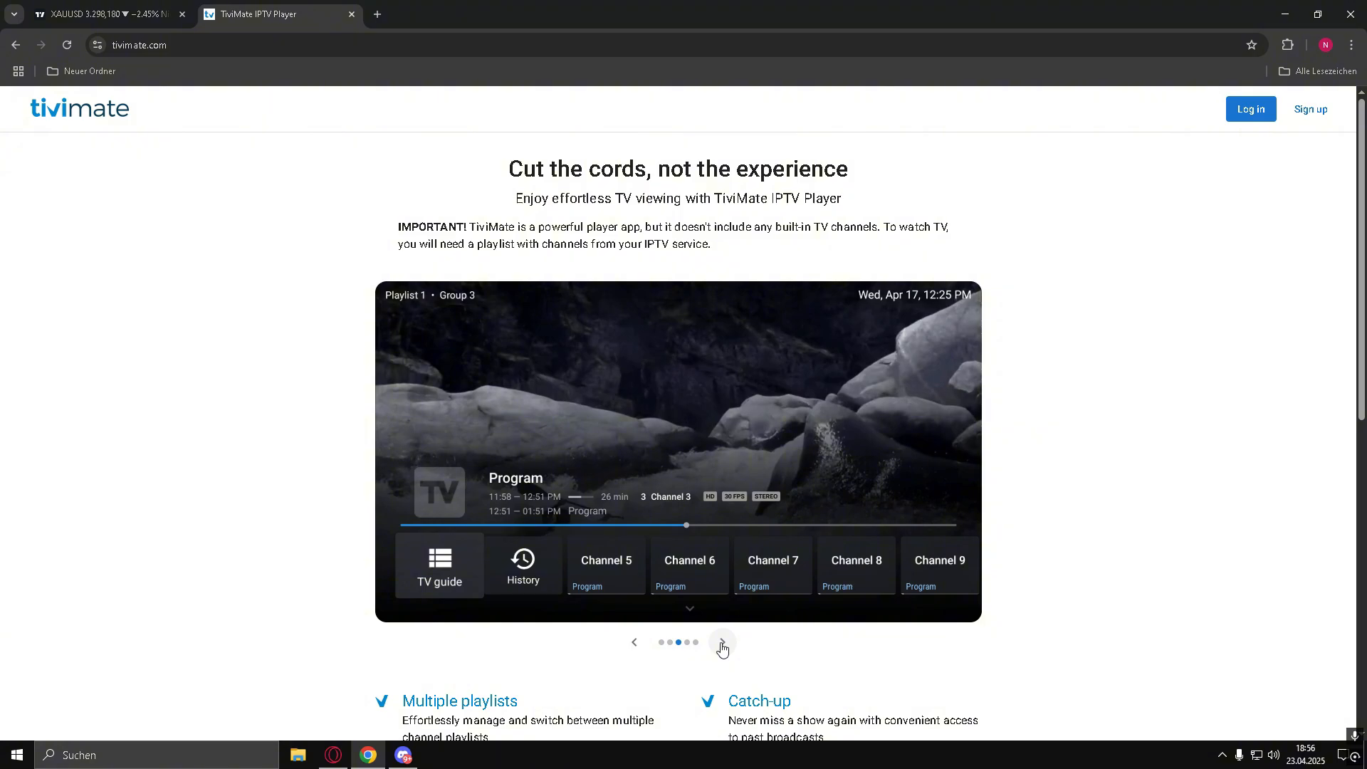
click(722, 642)
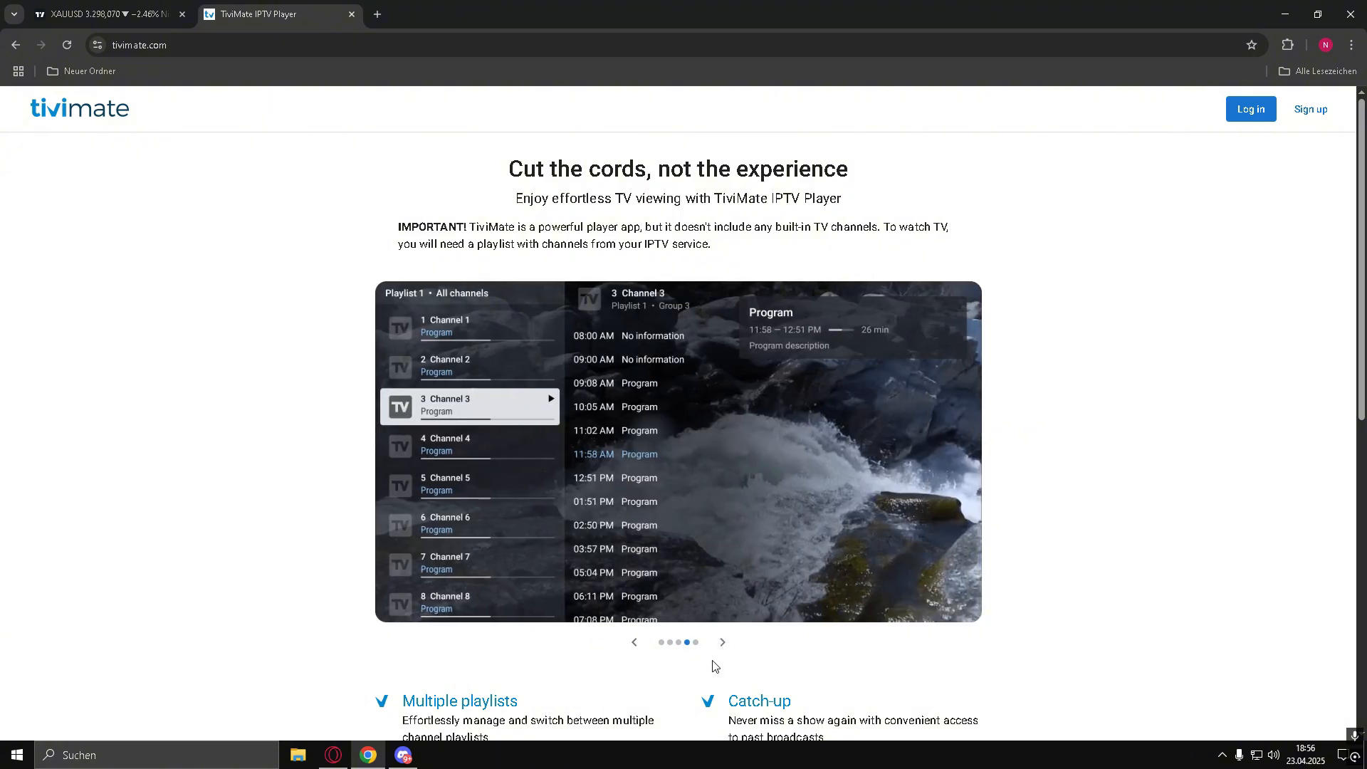
click(722, 642)
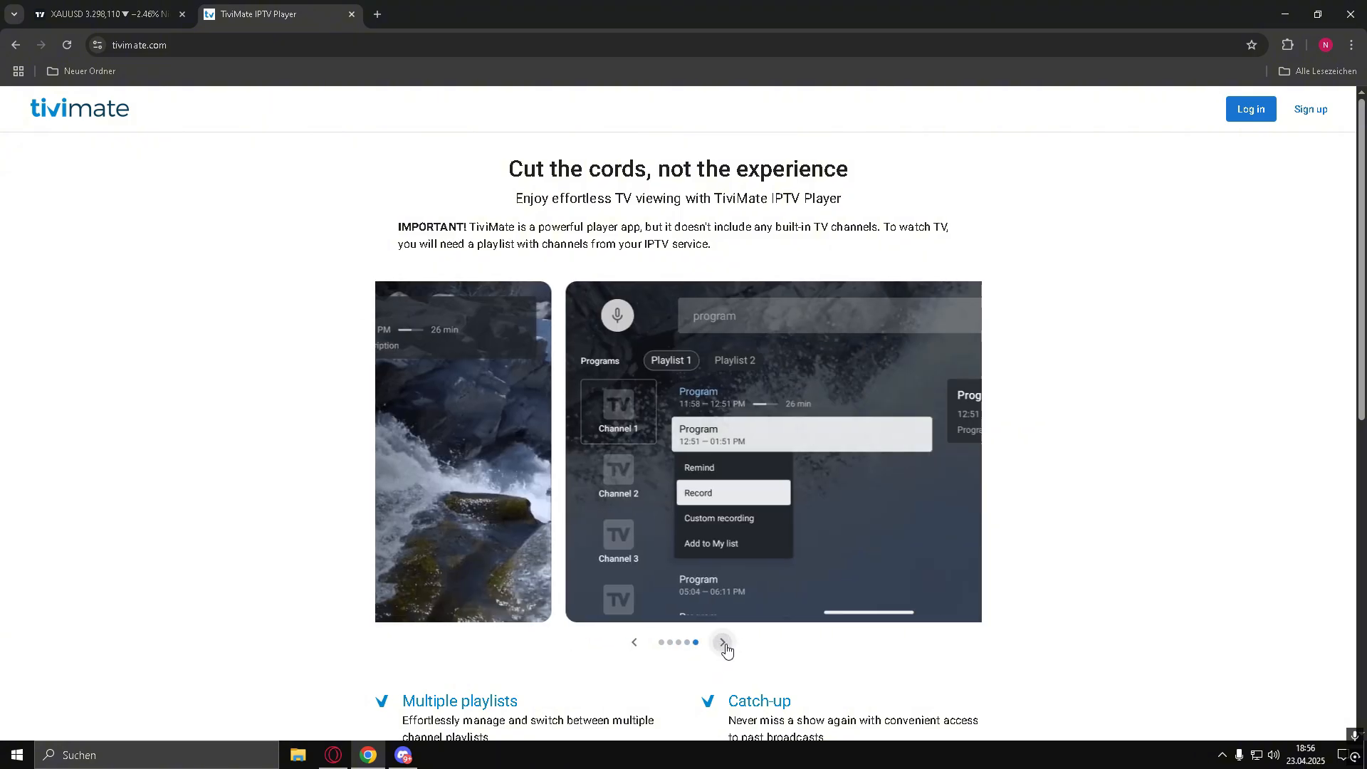
click(724, 642)
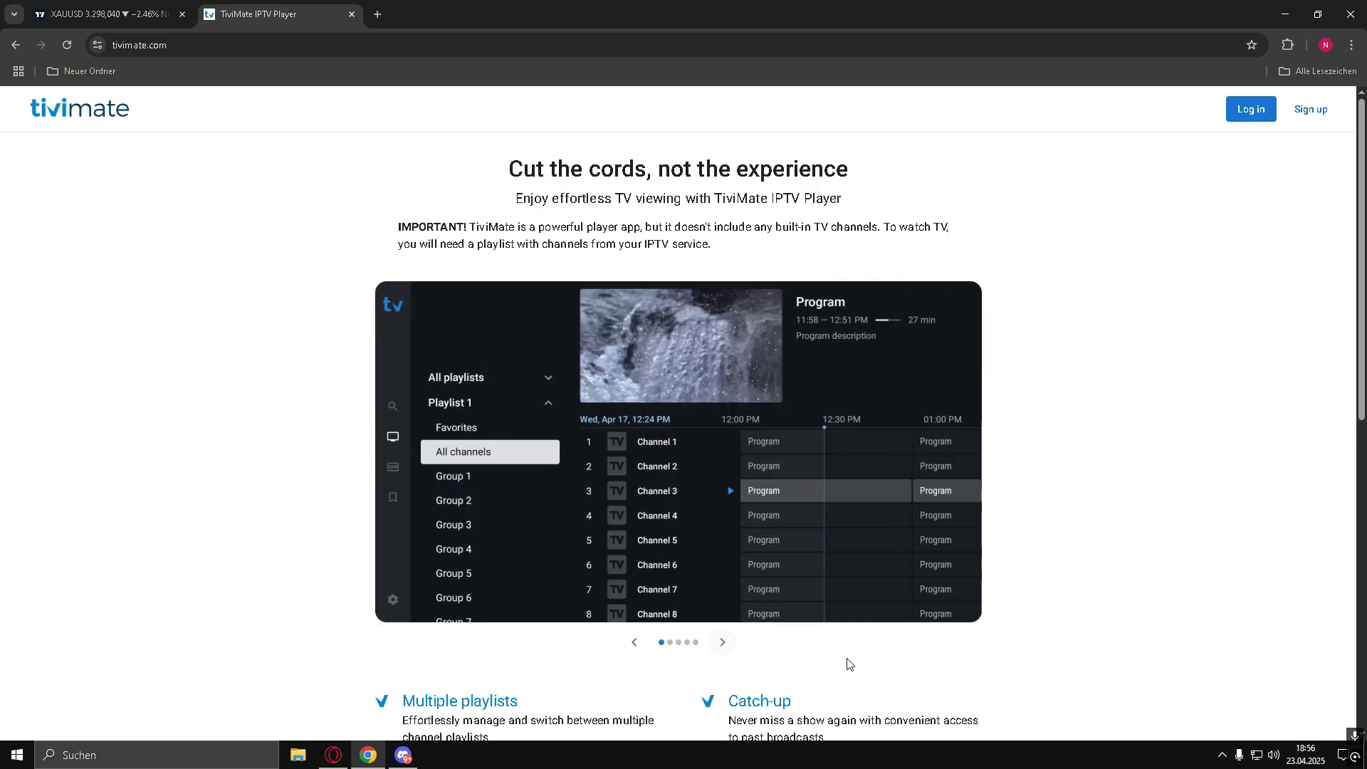
mouse_move(1006, 675)
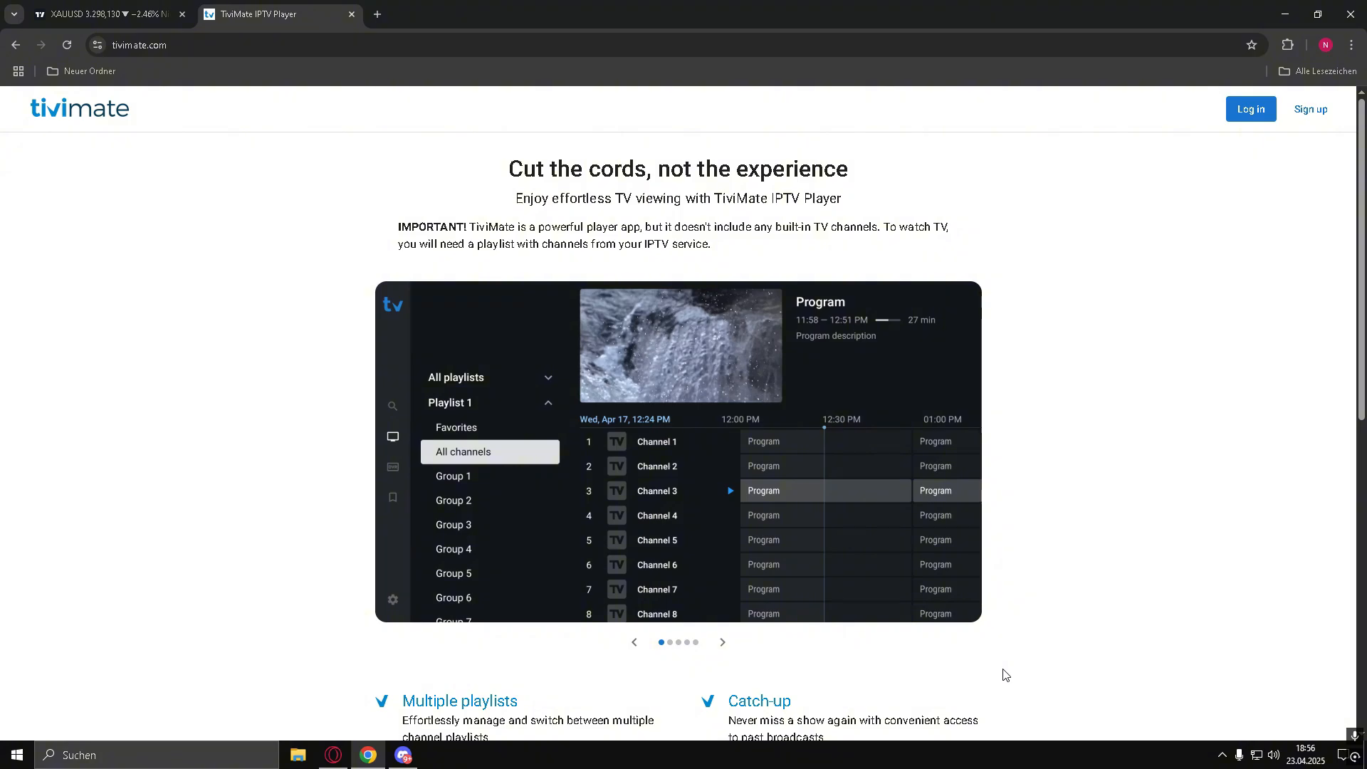
Step: Scroll past the feature list to the Download now and Unlock Premium sections
scroll(down, 3)
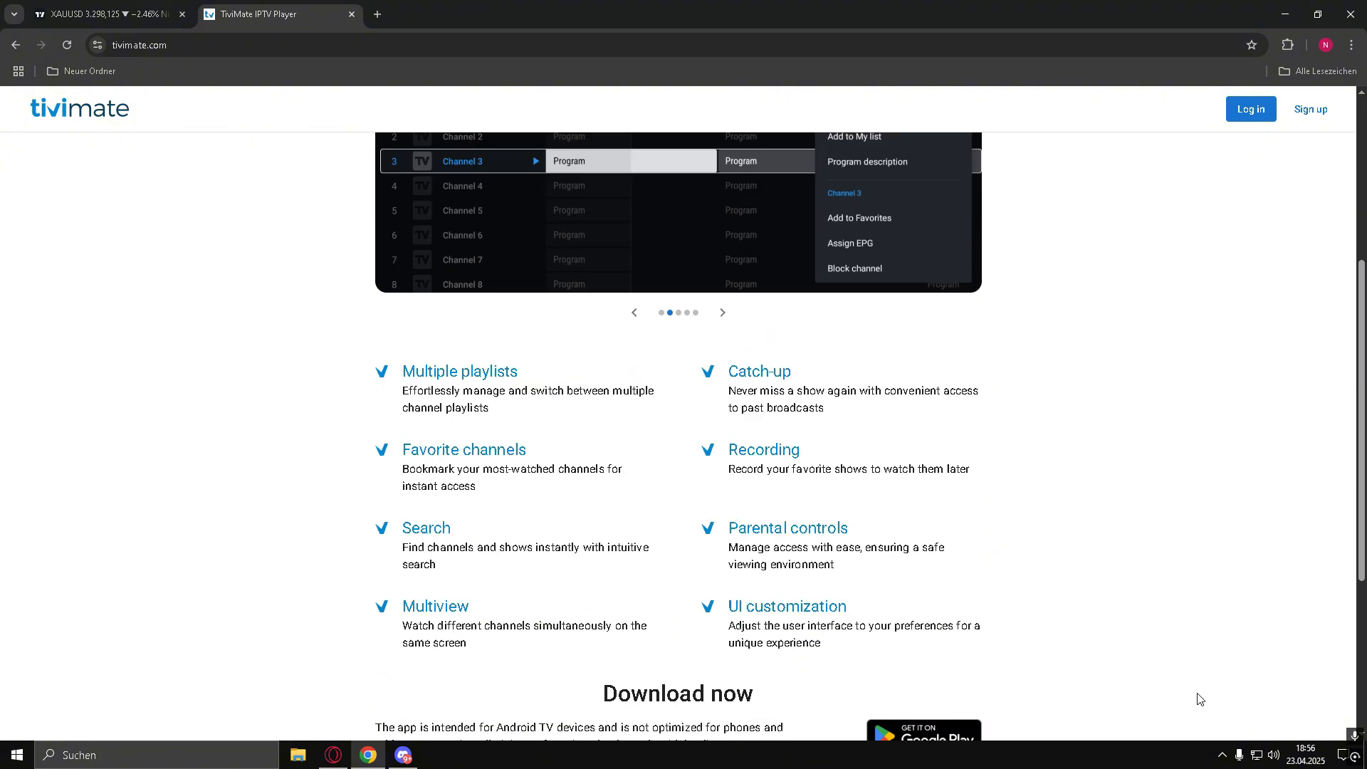
scroll(down, 3)
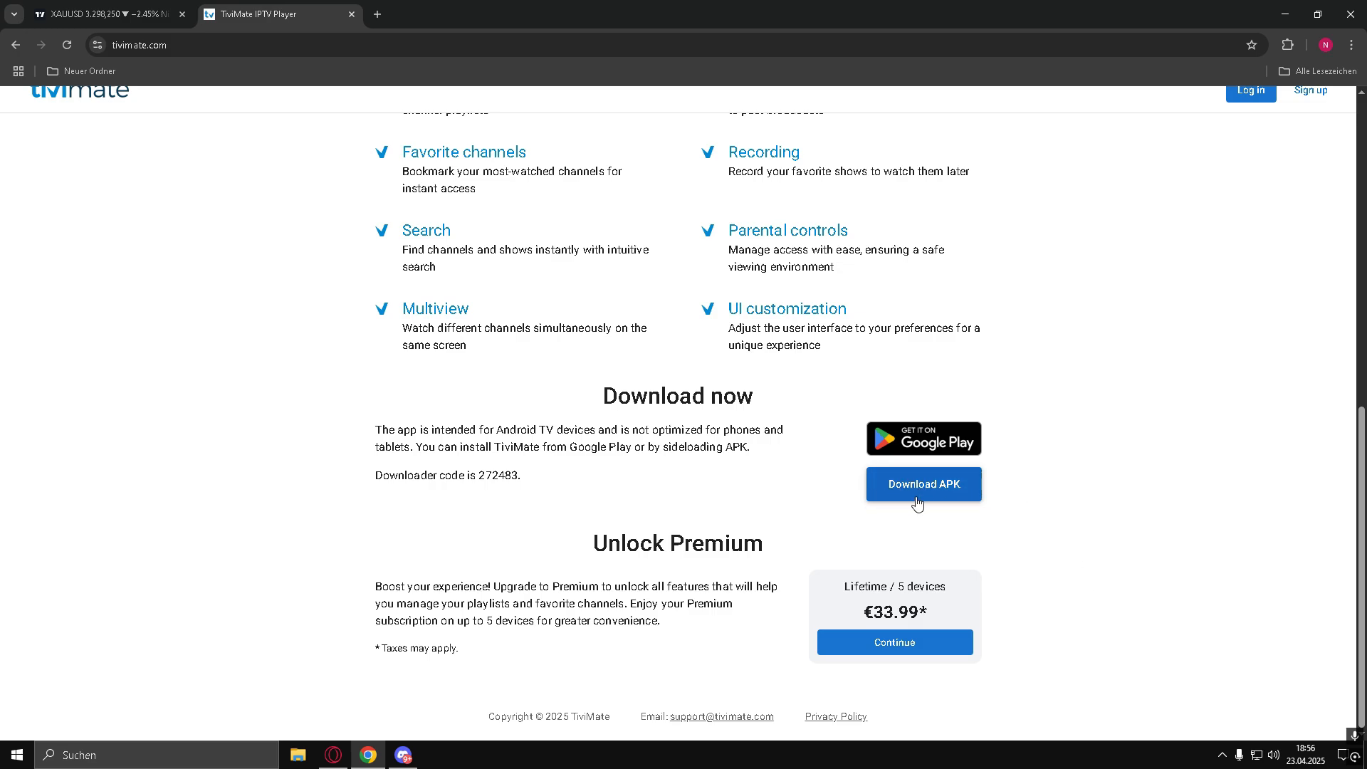